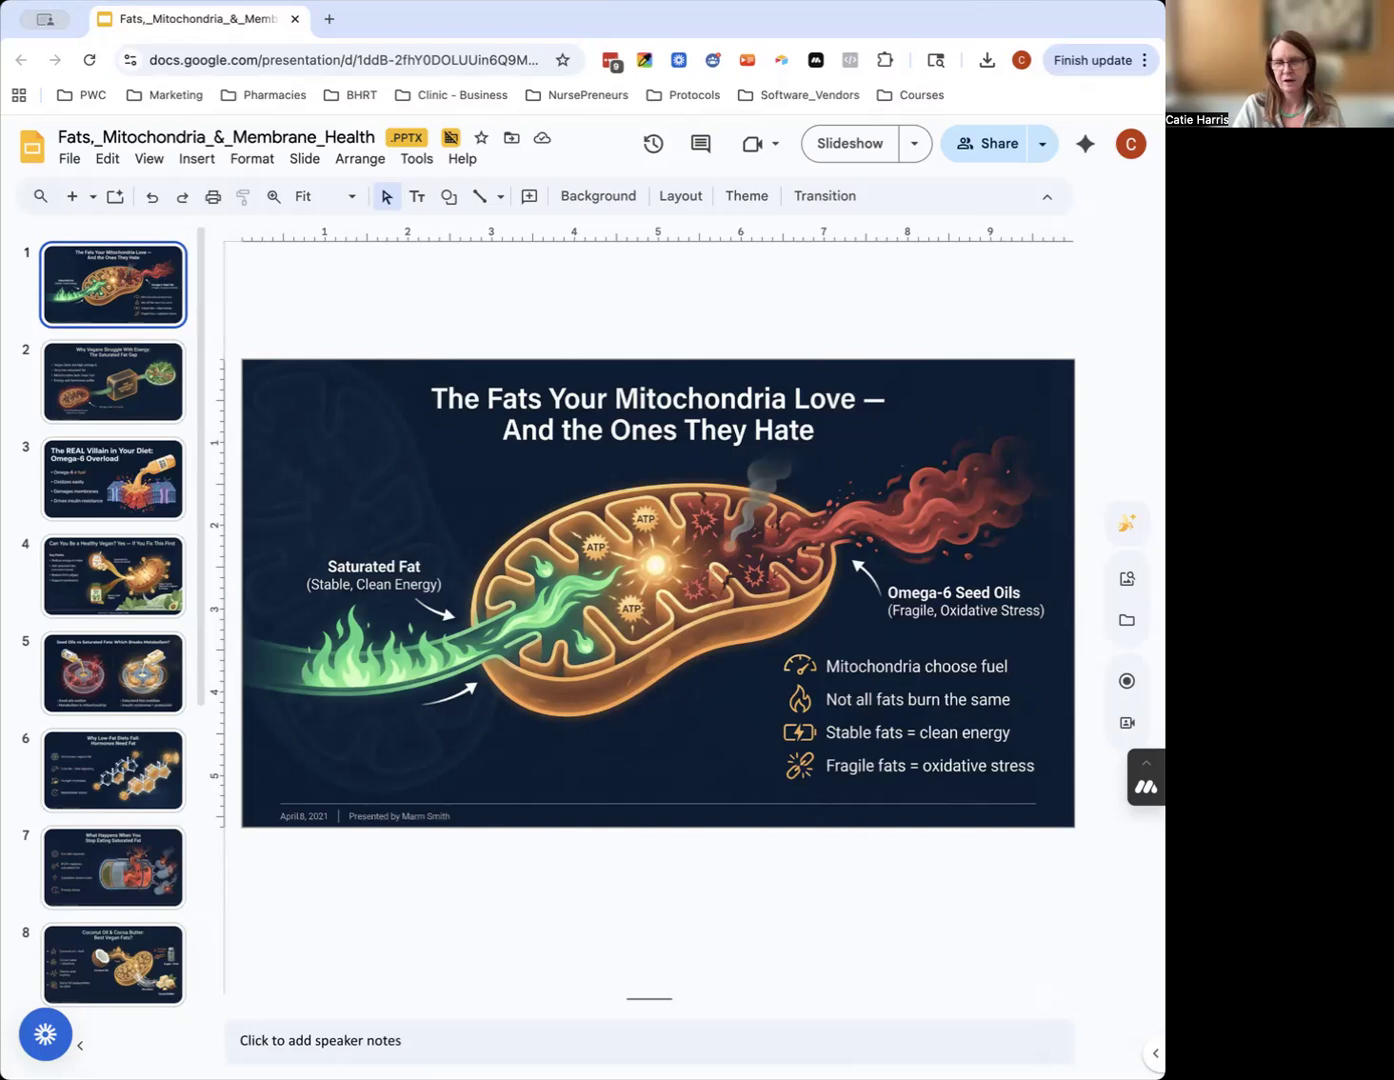
pyautogui.moveTo(64, 964)
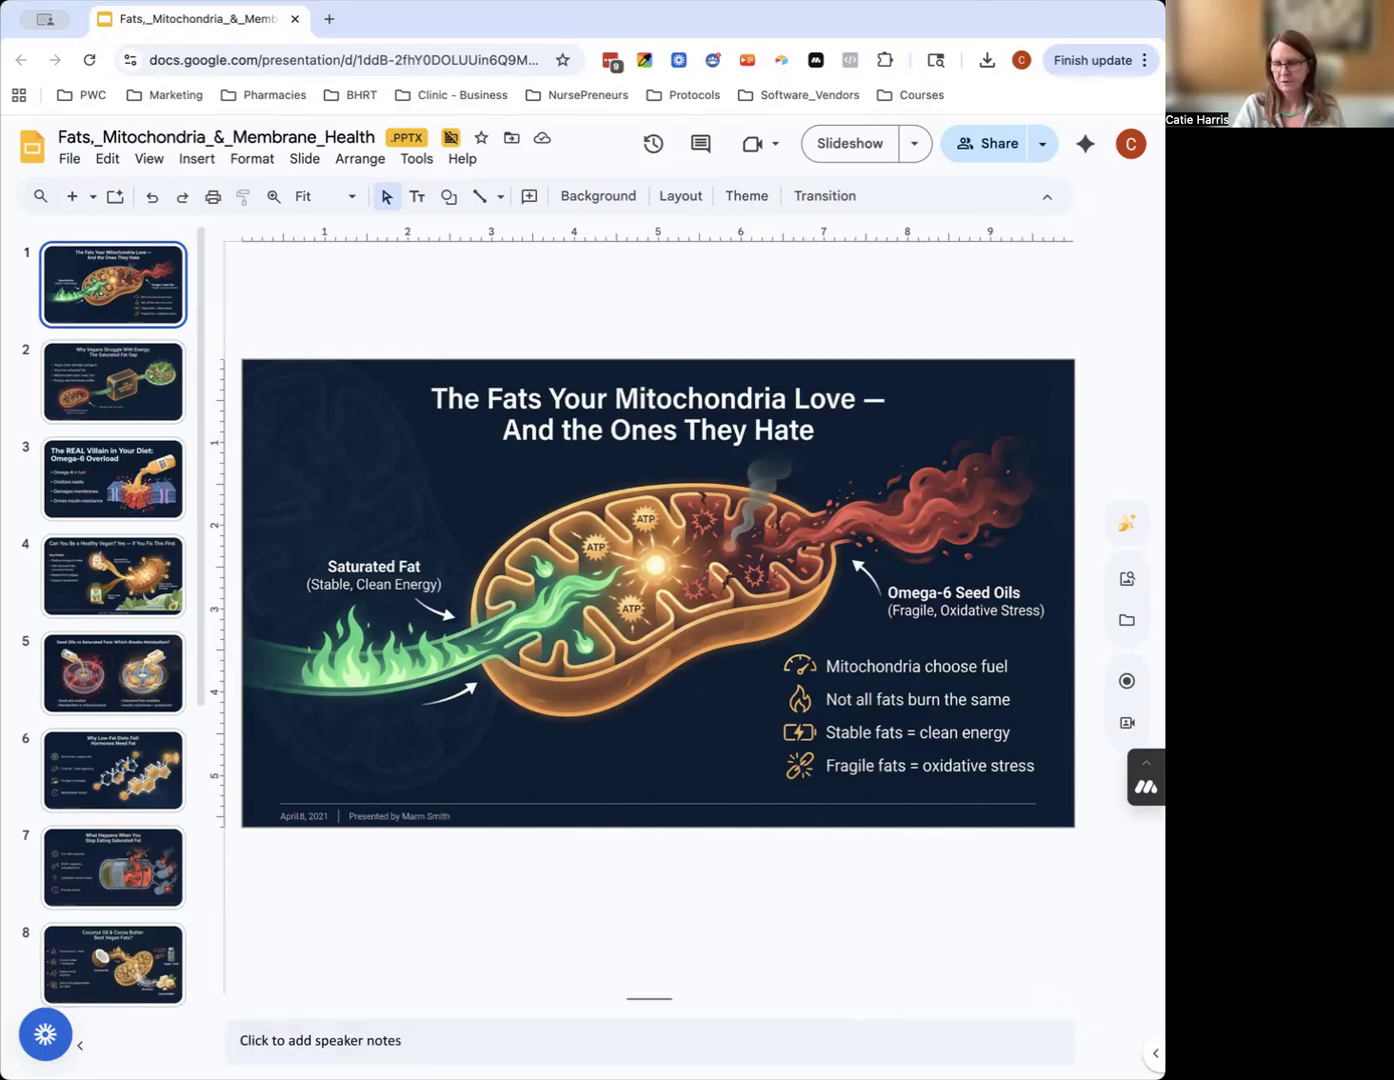
pyautogui.moveTo(944, 852)
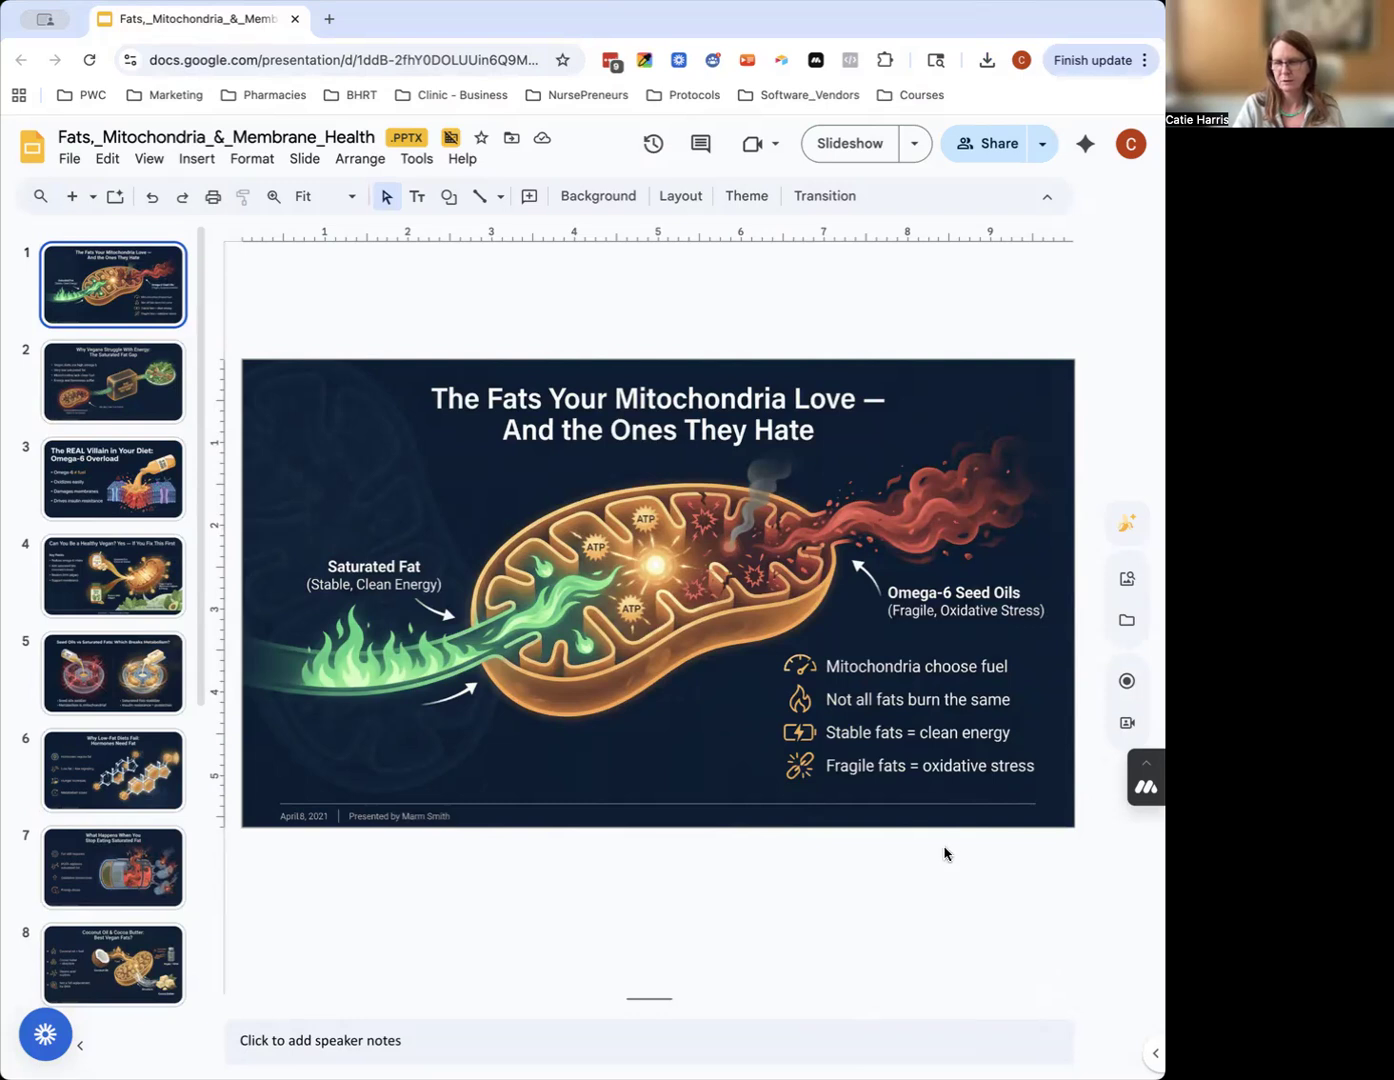